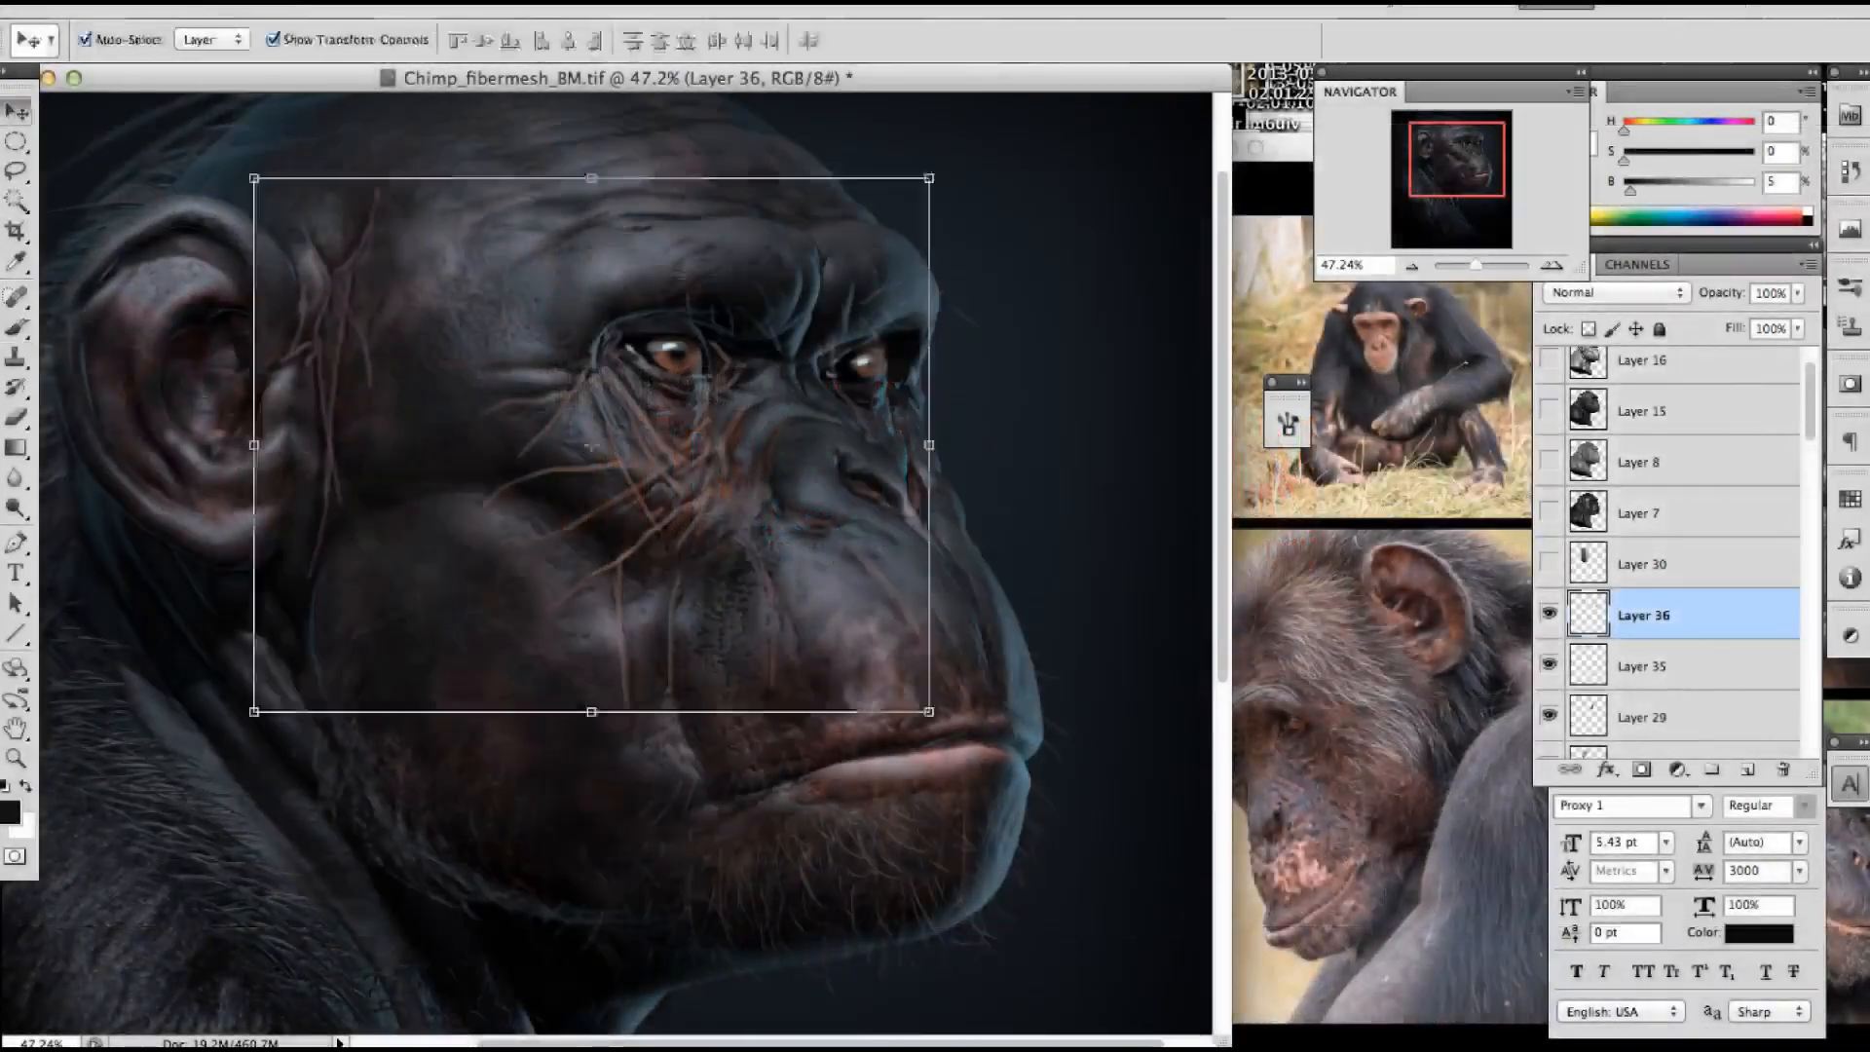
# Scale the painted detail on Layer 36 over the chimp's face with Free Transform and commit
pyautogui.click(18, 294)
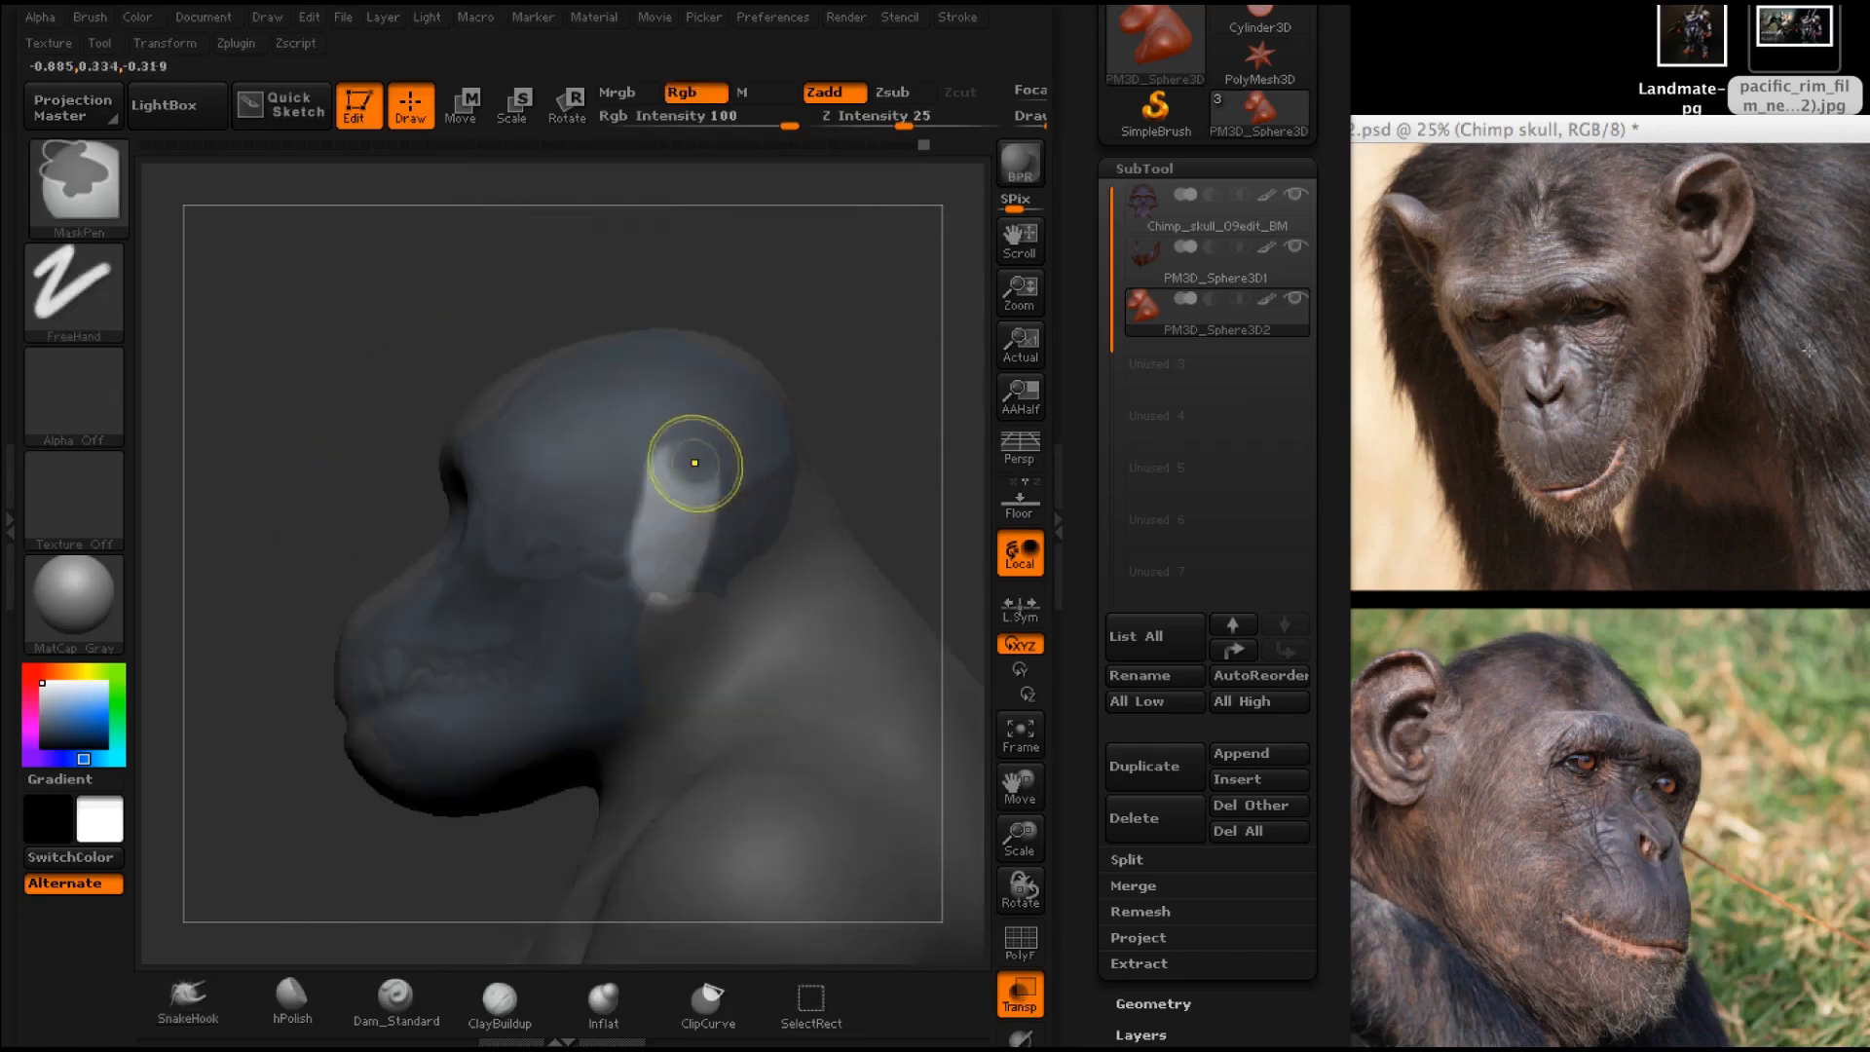
# Mask the eye area with MaskPen, then build up ears, brow ridges and muzzle with ClayBuildup and Inflat
pyautogui.click(692, 466)
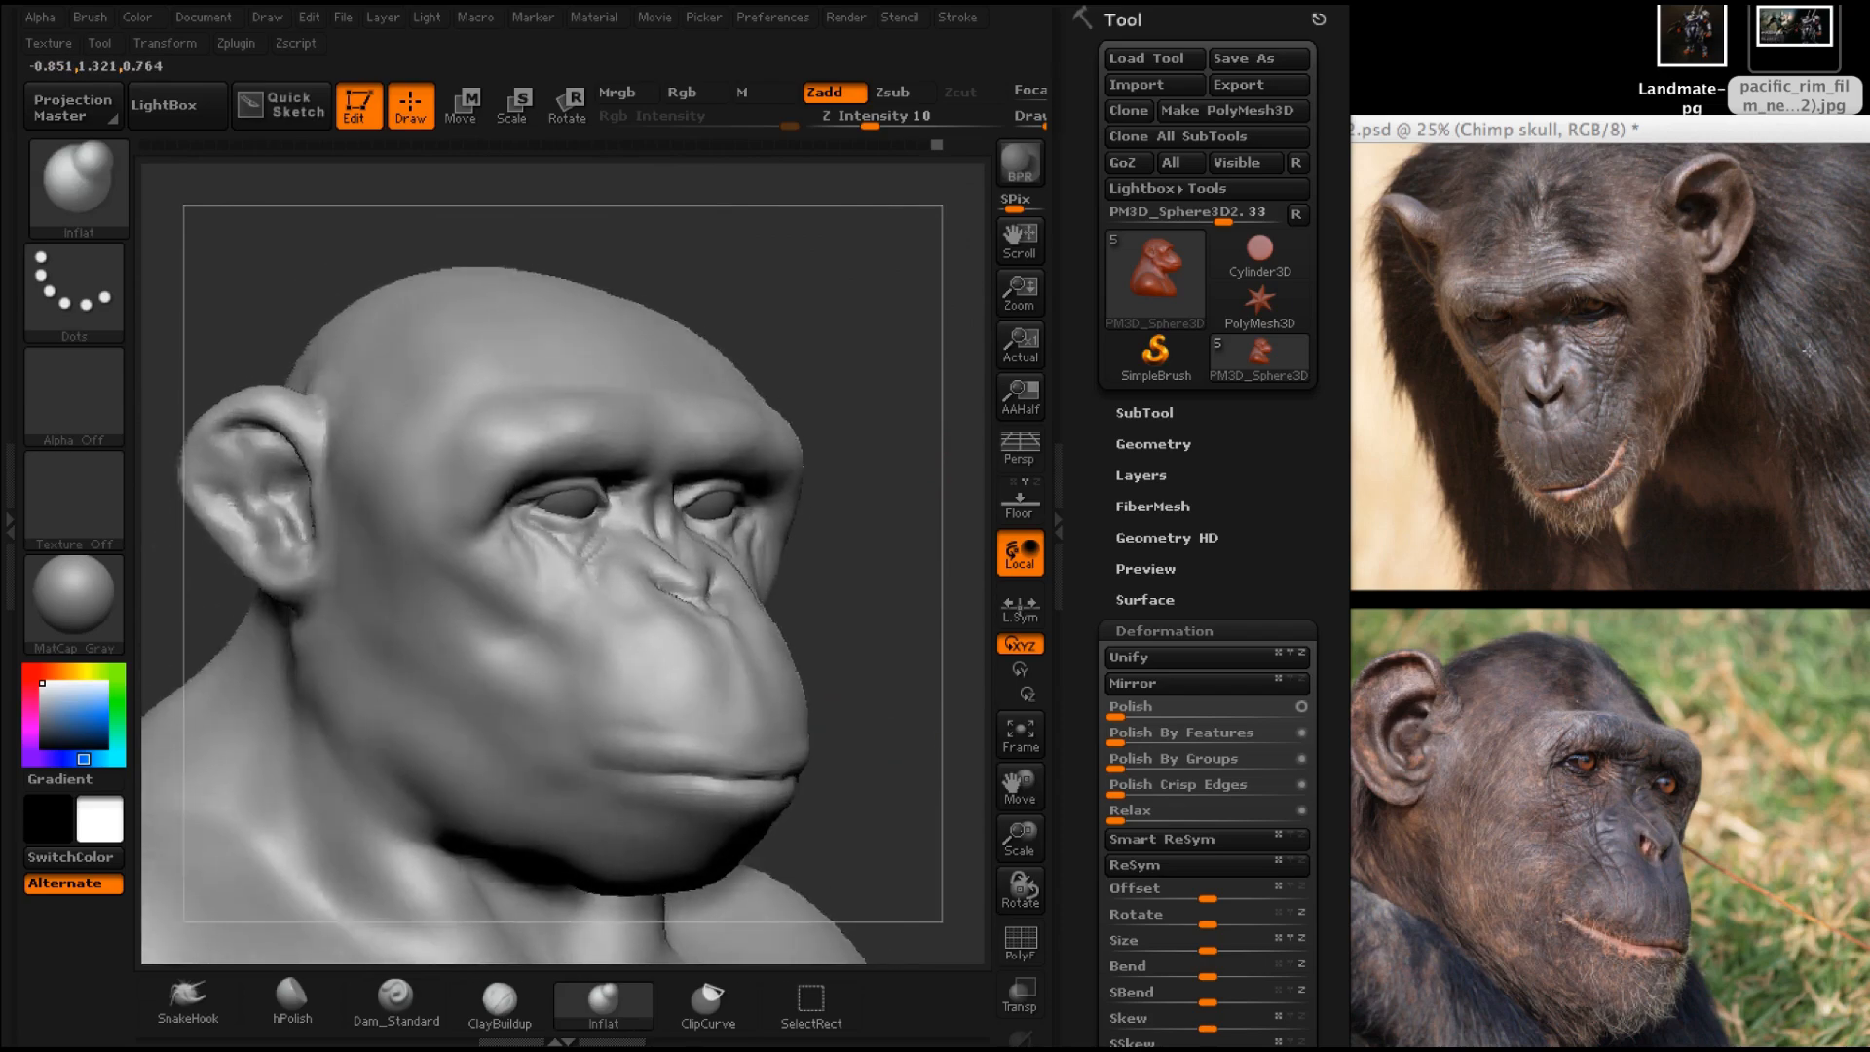
pyautogui.click(1151, 820)
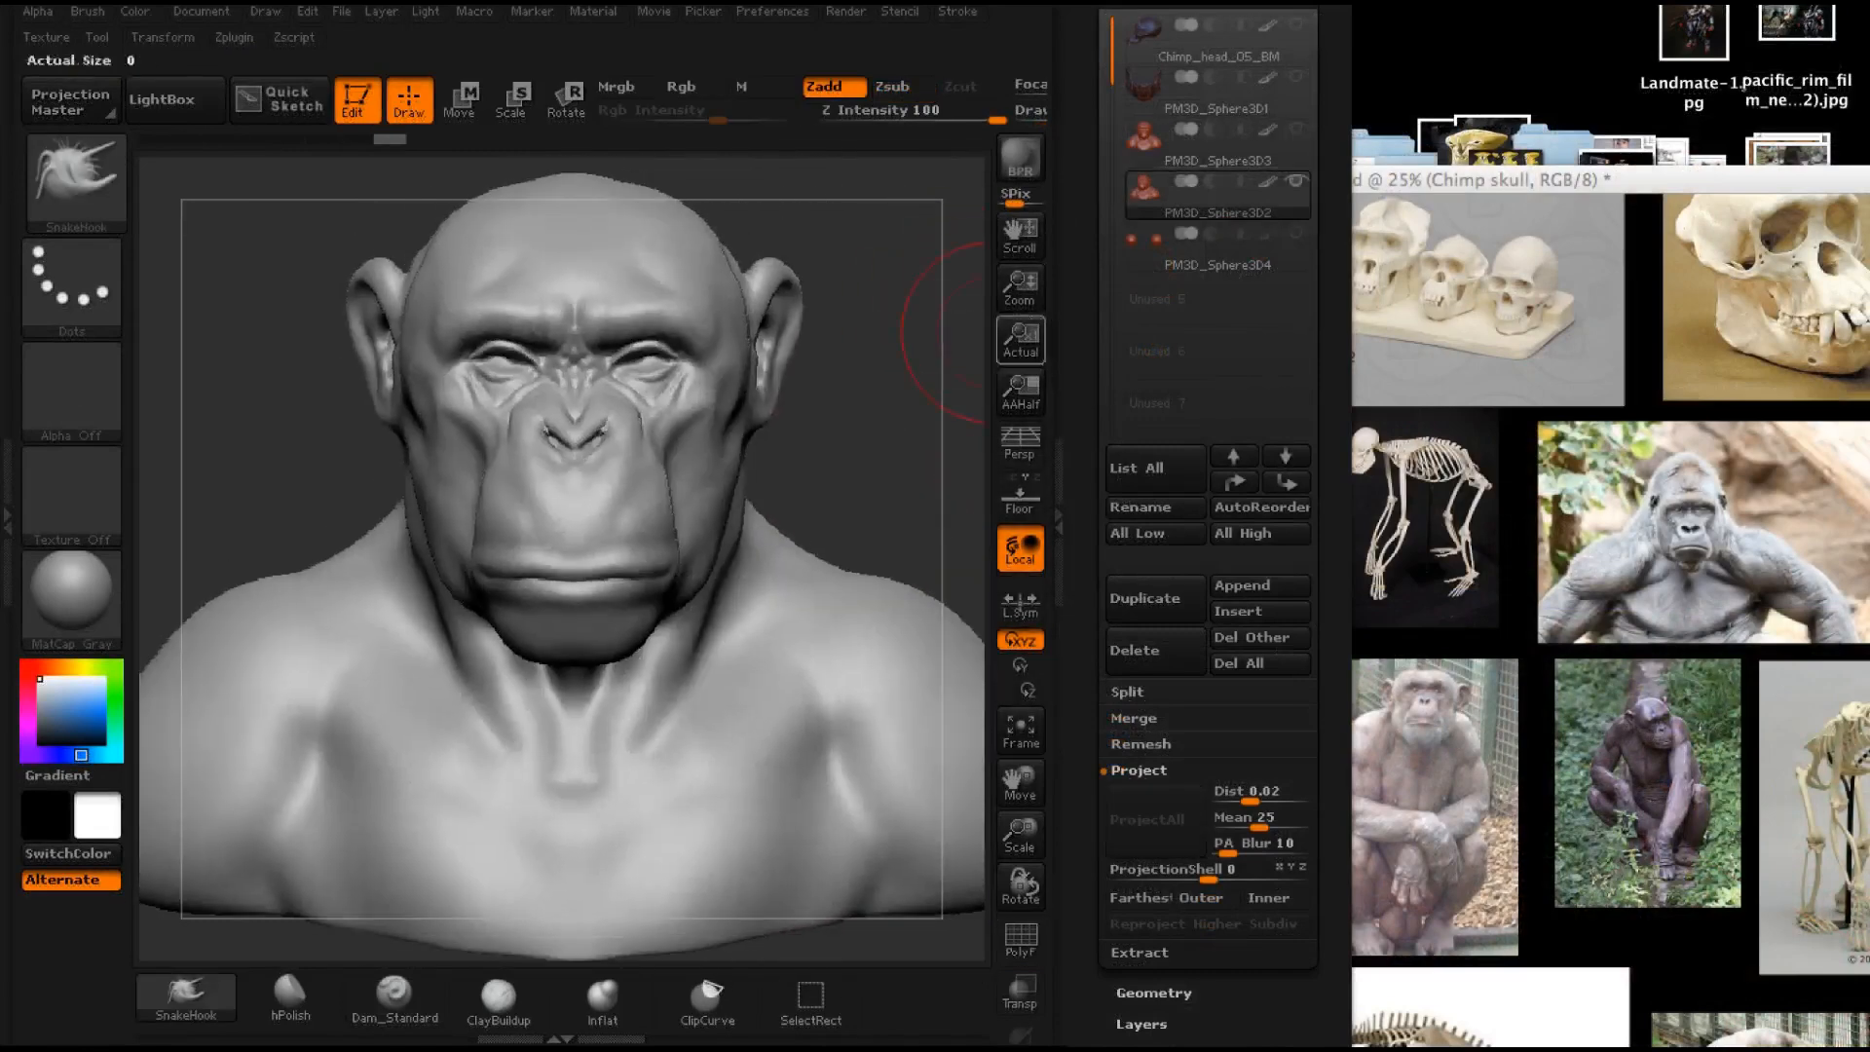
# Carve Dam_Standard creases in Zsub mode across the face and top of the skull
pyautogui.moveTo(573, 477); pyautogui.dragTo(417, 417)
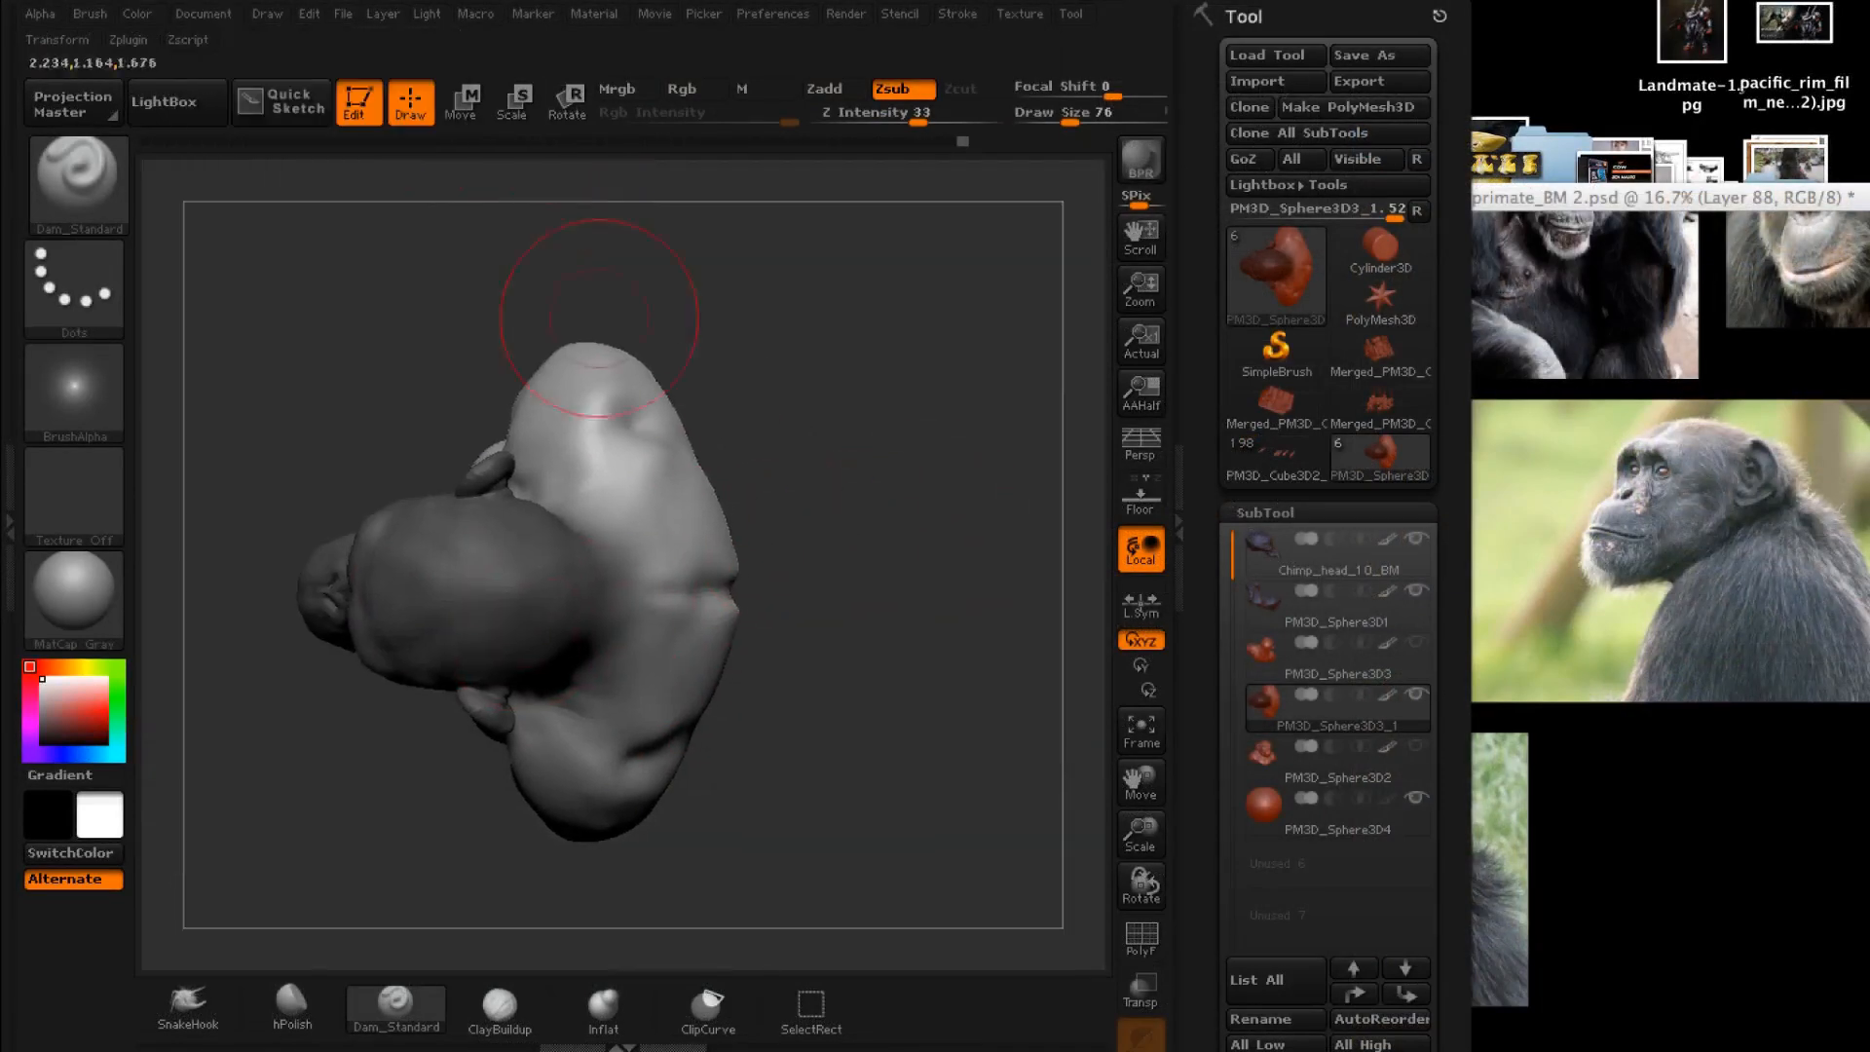
pyautogui.click(567, 100)
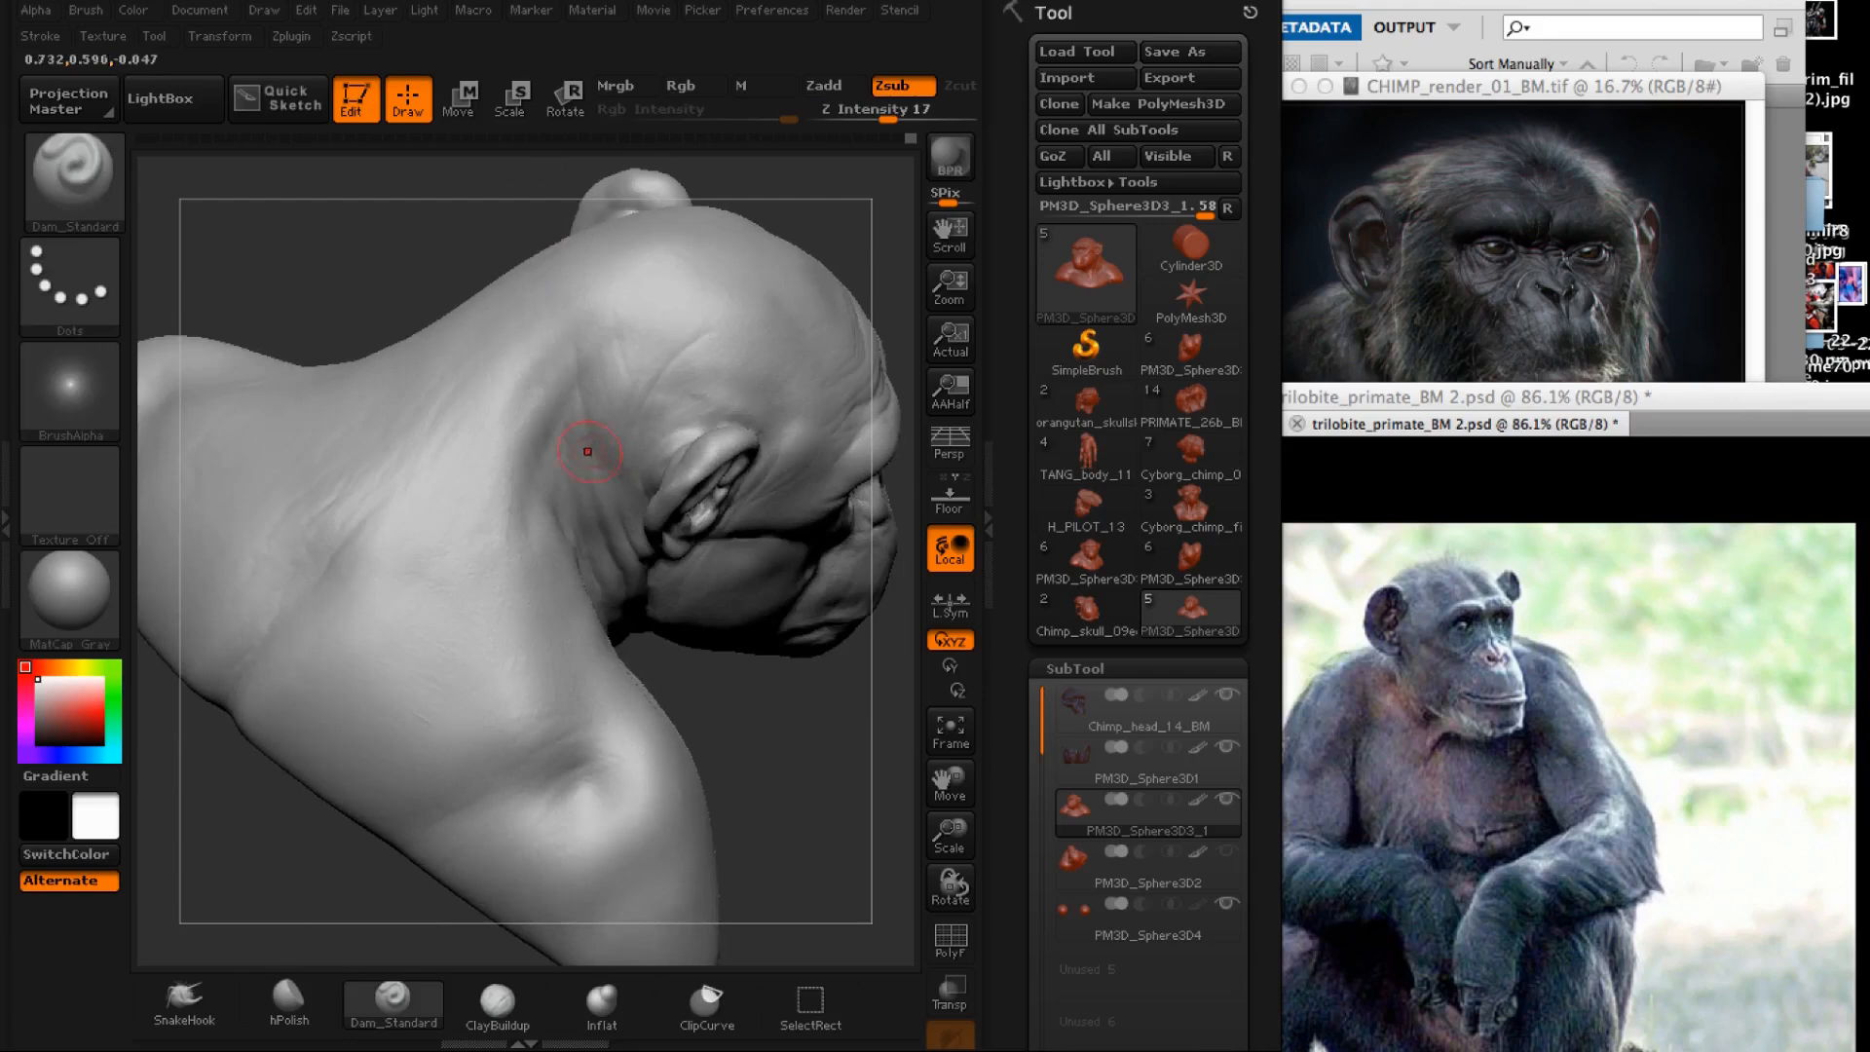
pyautogui.moveTo(698, 411)
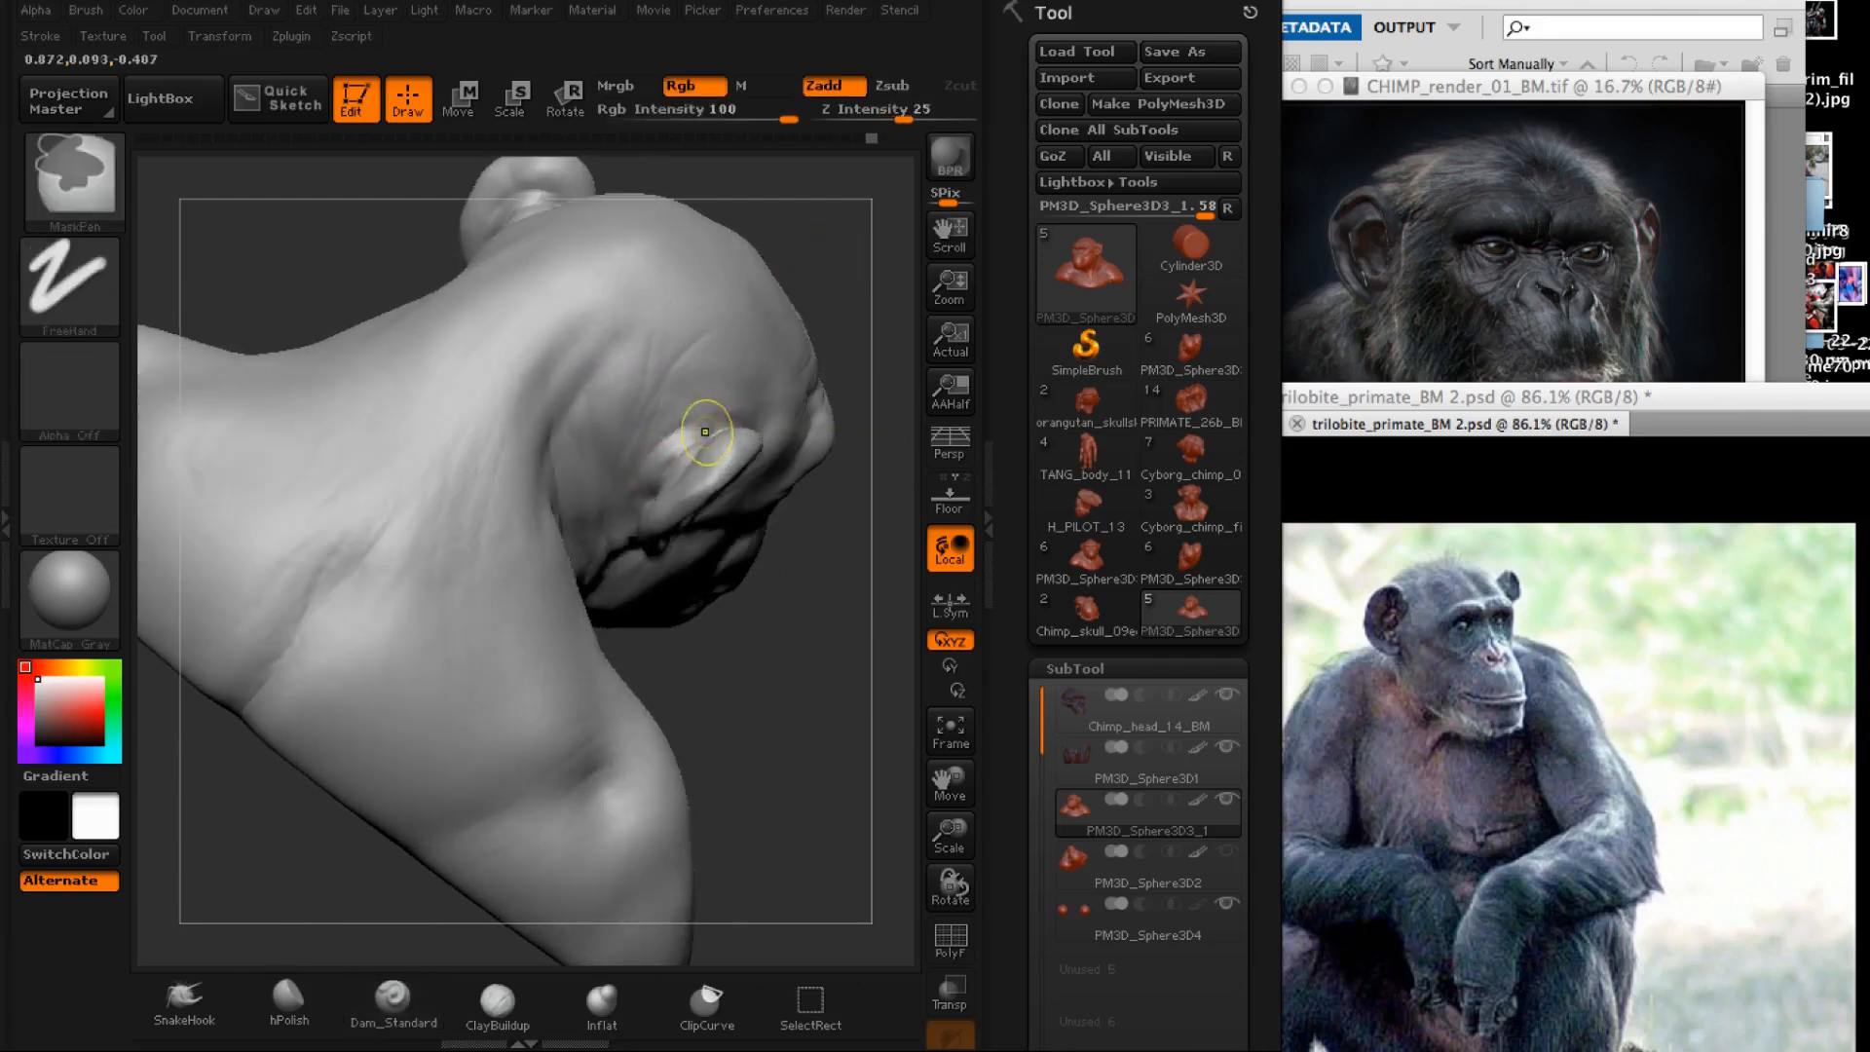
# Mask the area around the ear with MaskPen before sculpting the neck folds
pyautogui.click(391, 1001)
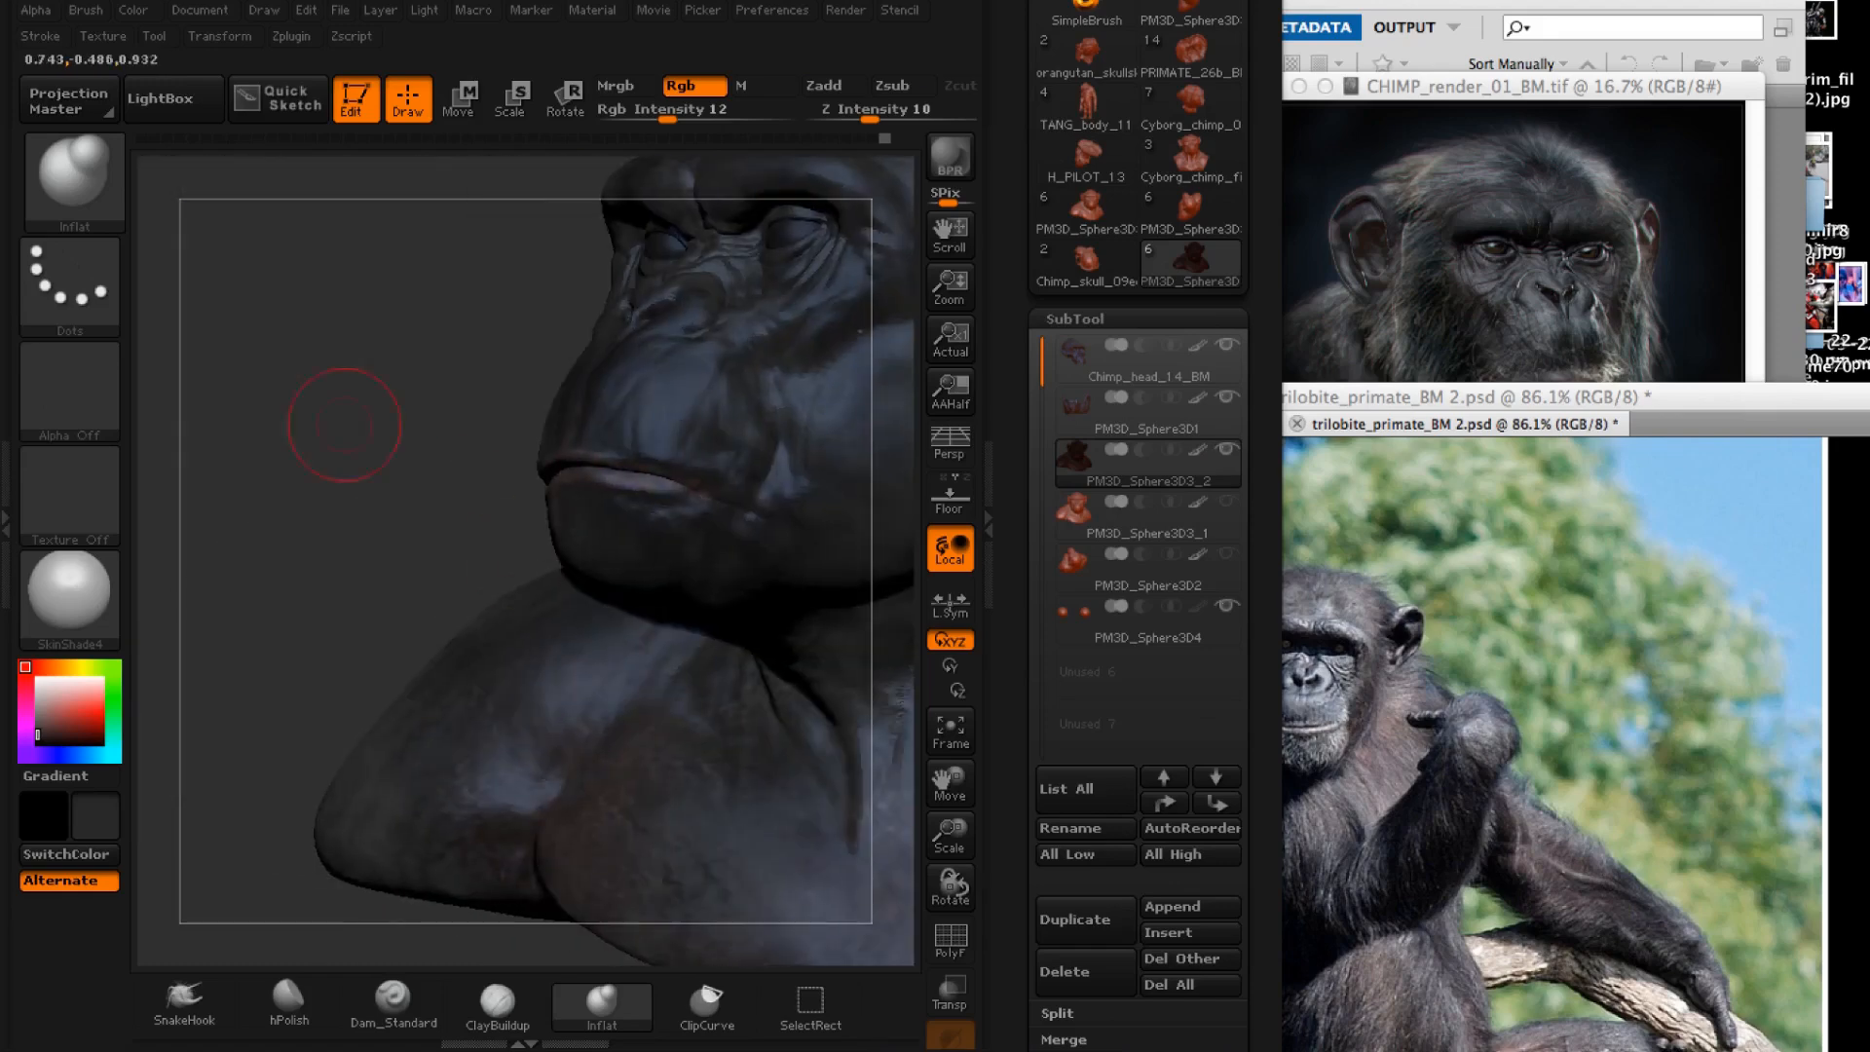
# Frame the bust, select the PM3D_Sphere3D4 subtool and preview FiberMesh fur over it
pyautogui.click(949, 830)
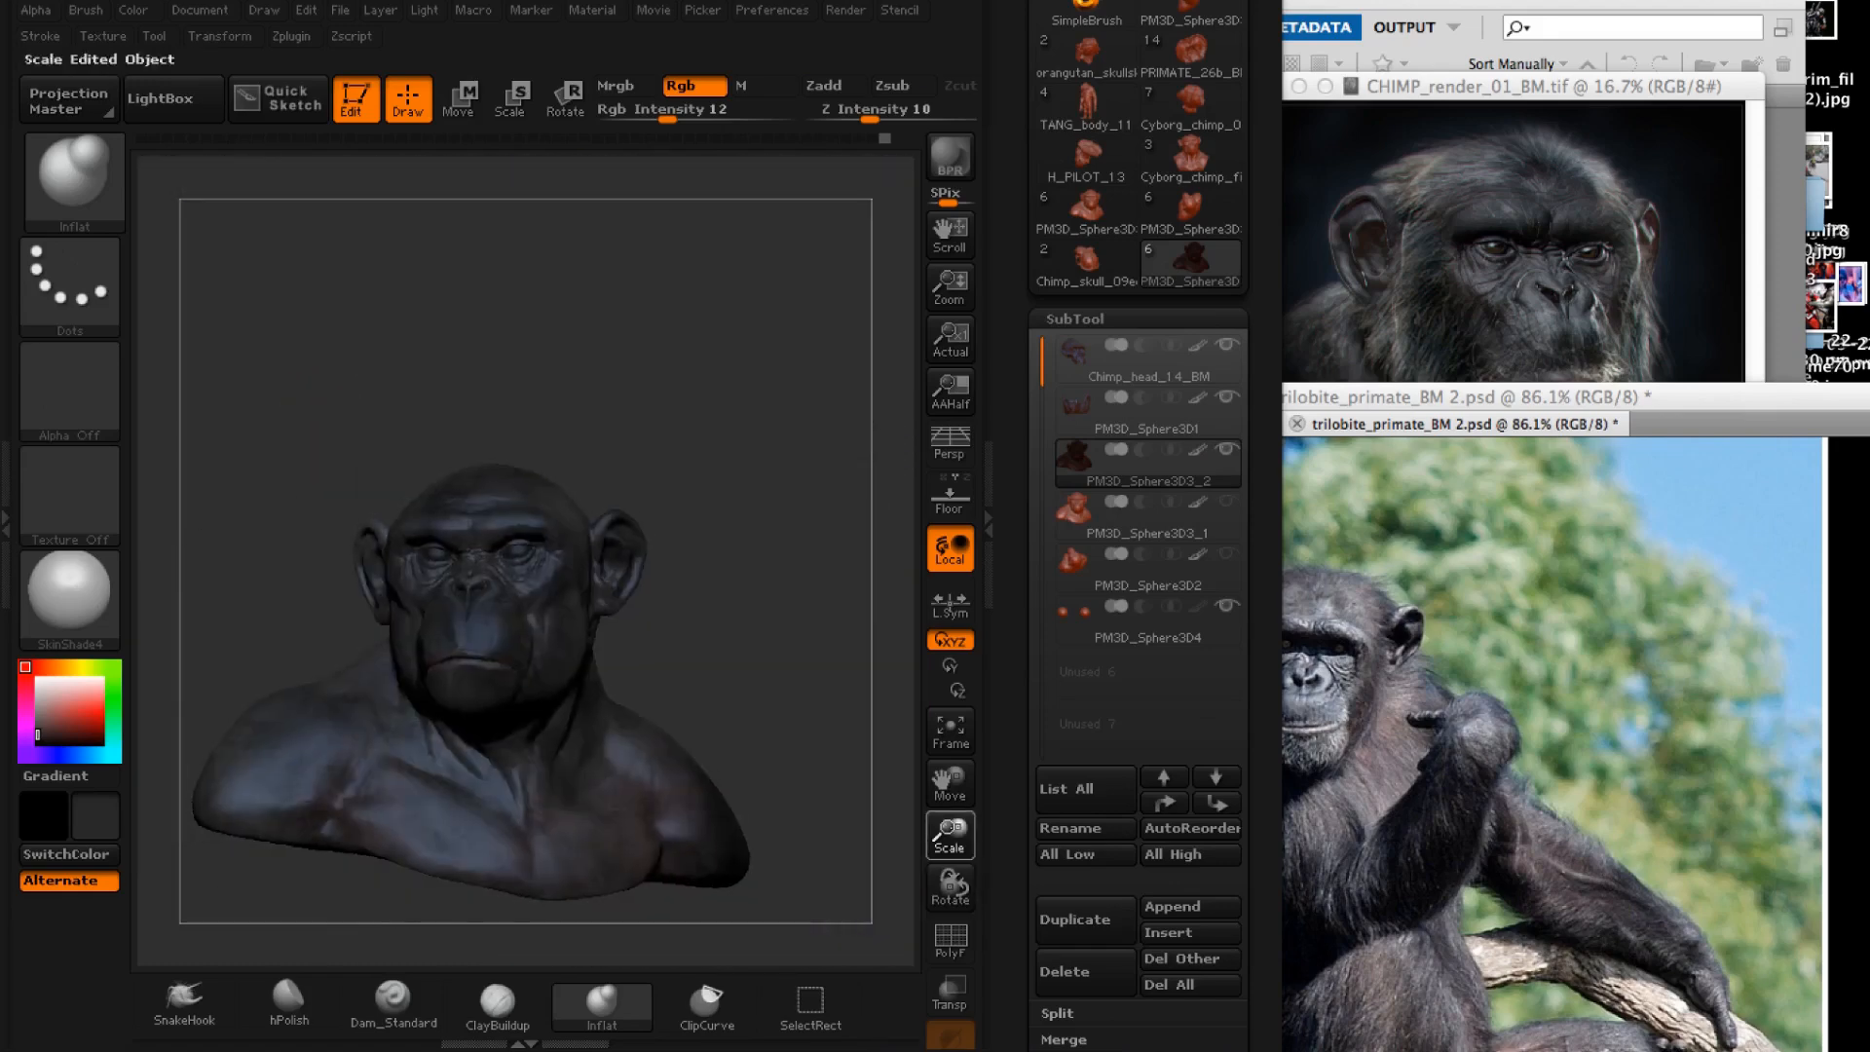
pyautogui.click(1146, 619)
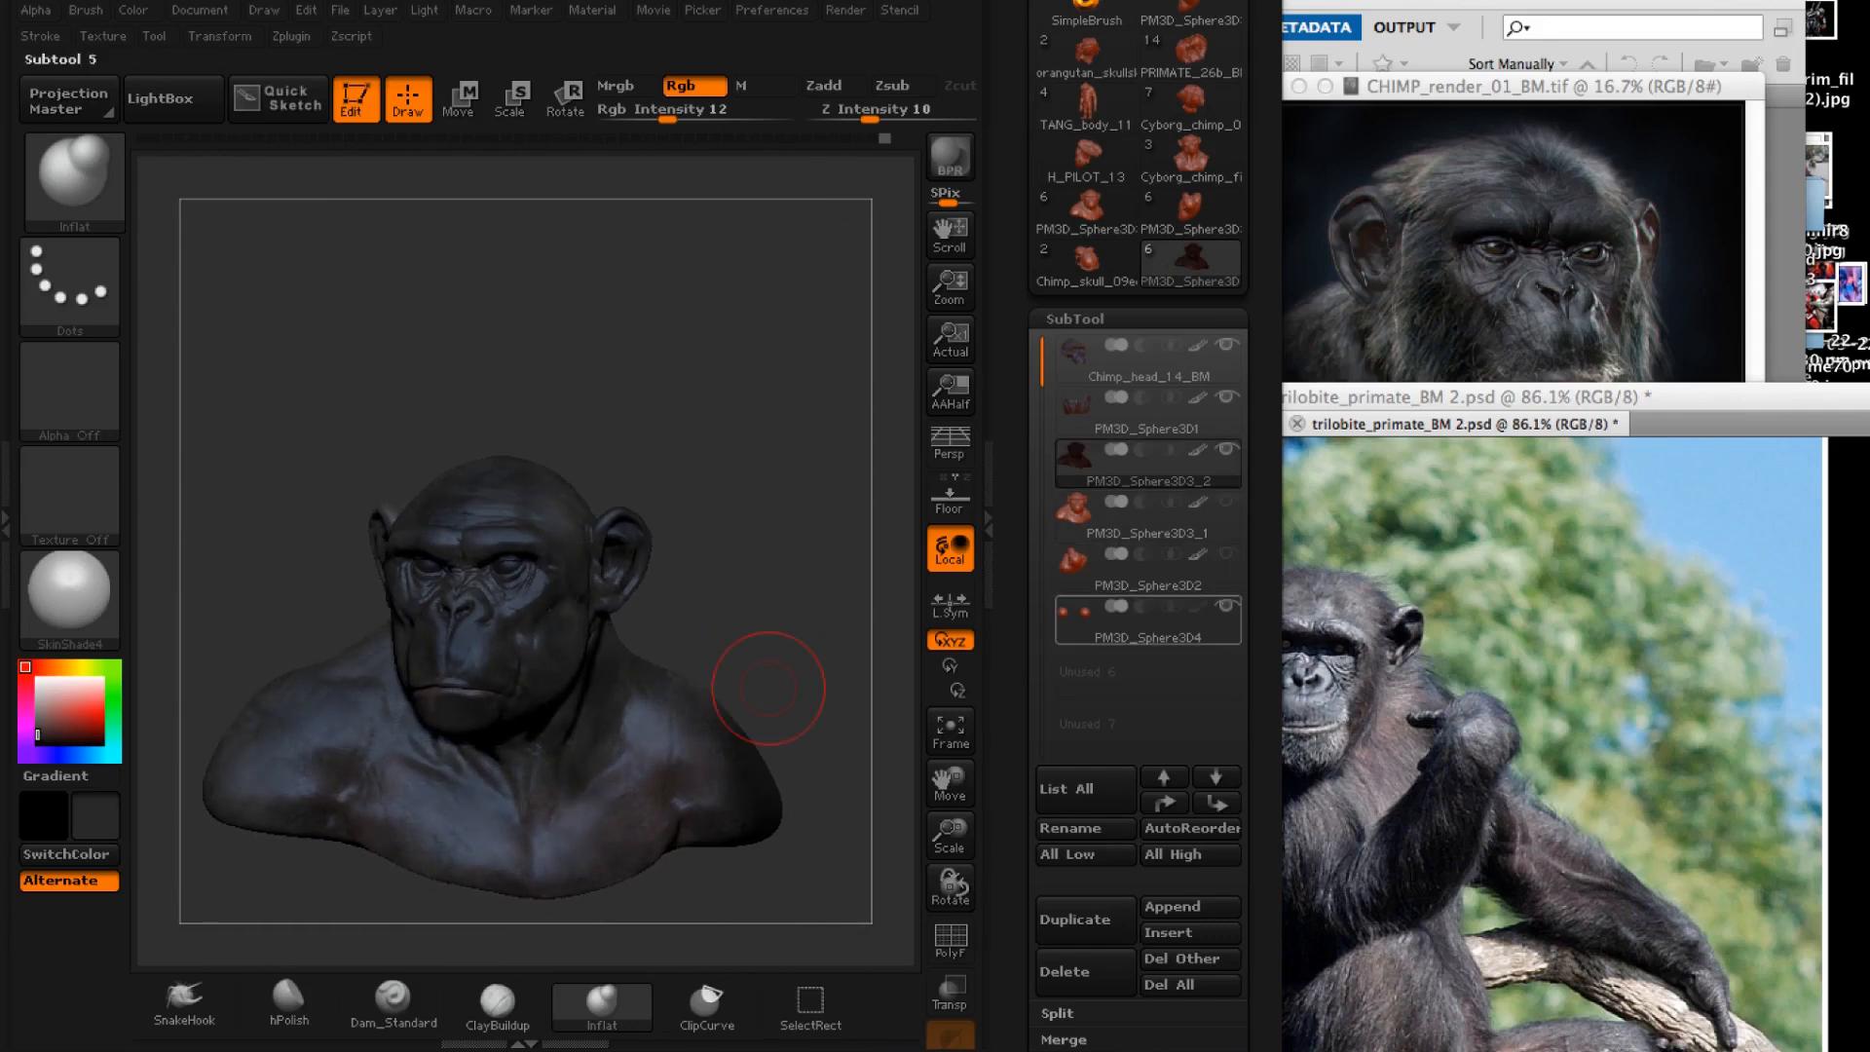
pyautogui.click(1146, 620)
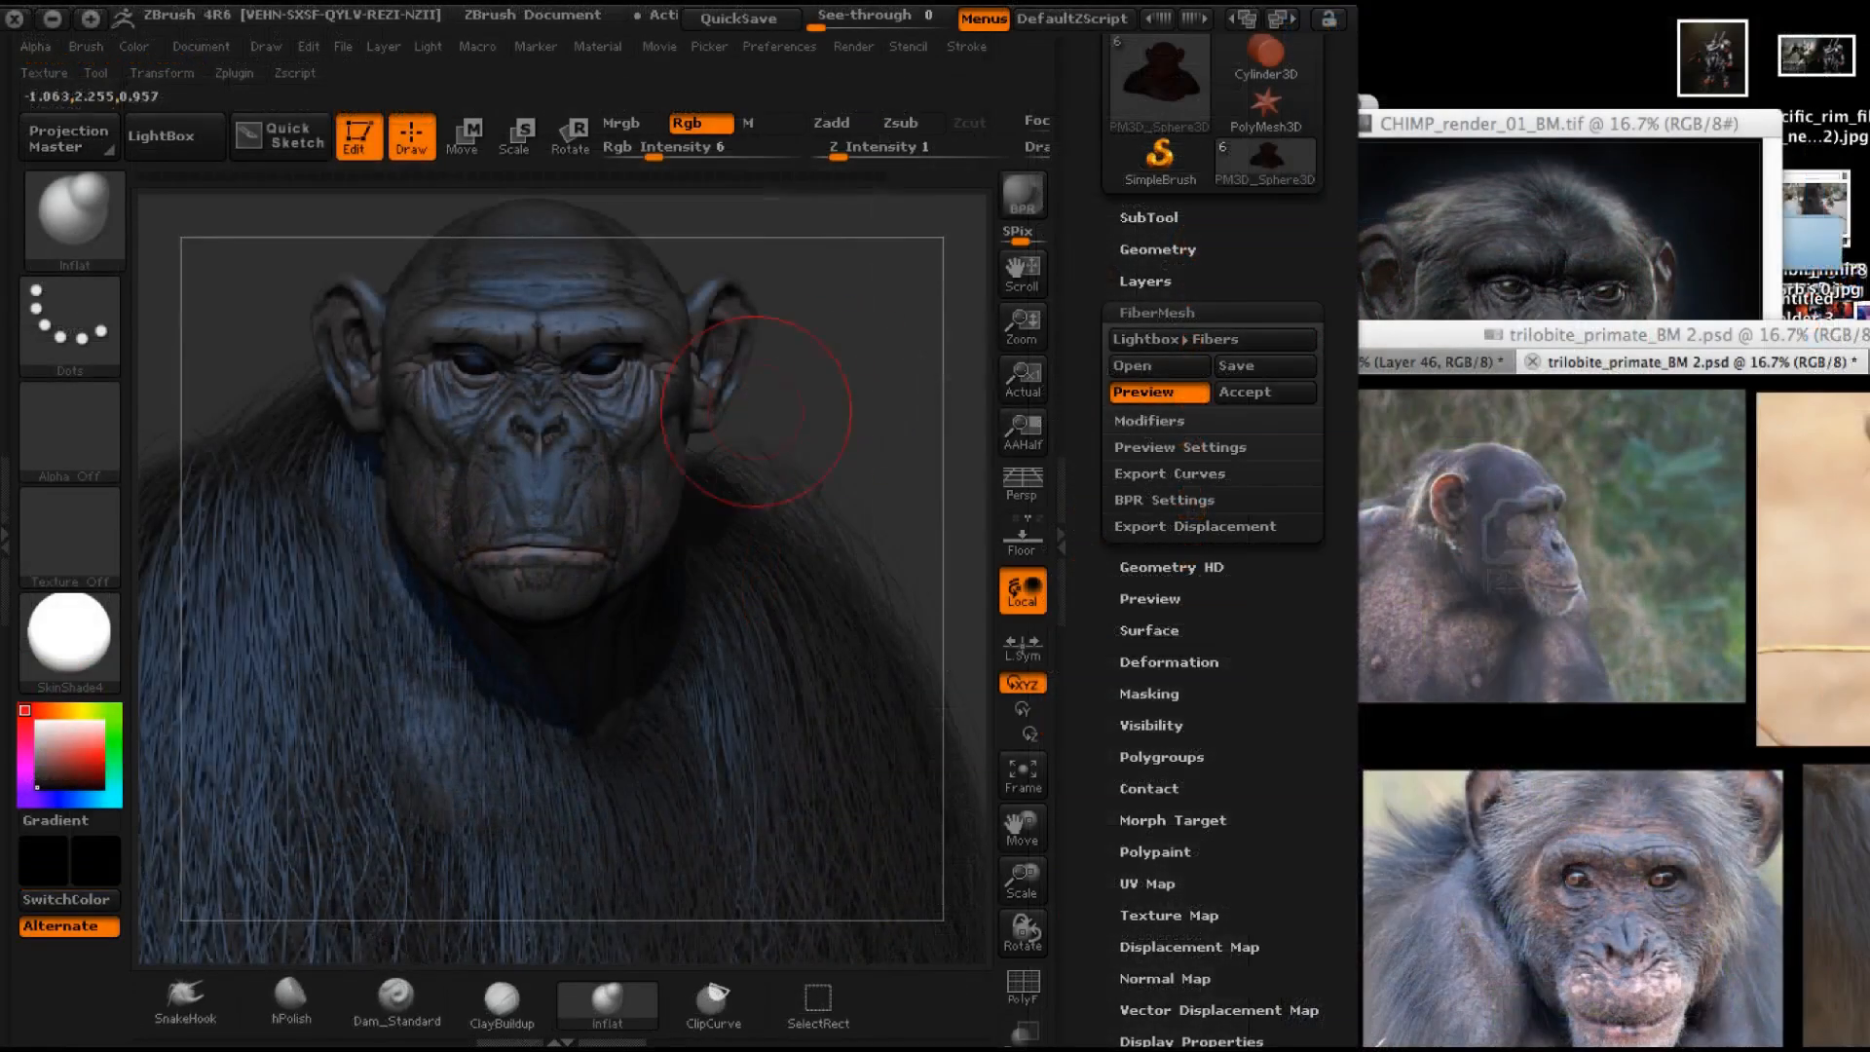
# In FiberMesh Modifiers, tune MaxFibers, Length, Coverage and Slimness to sparse strands totalling 19268 fibers
pyautogui.click(1150, 421)
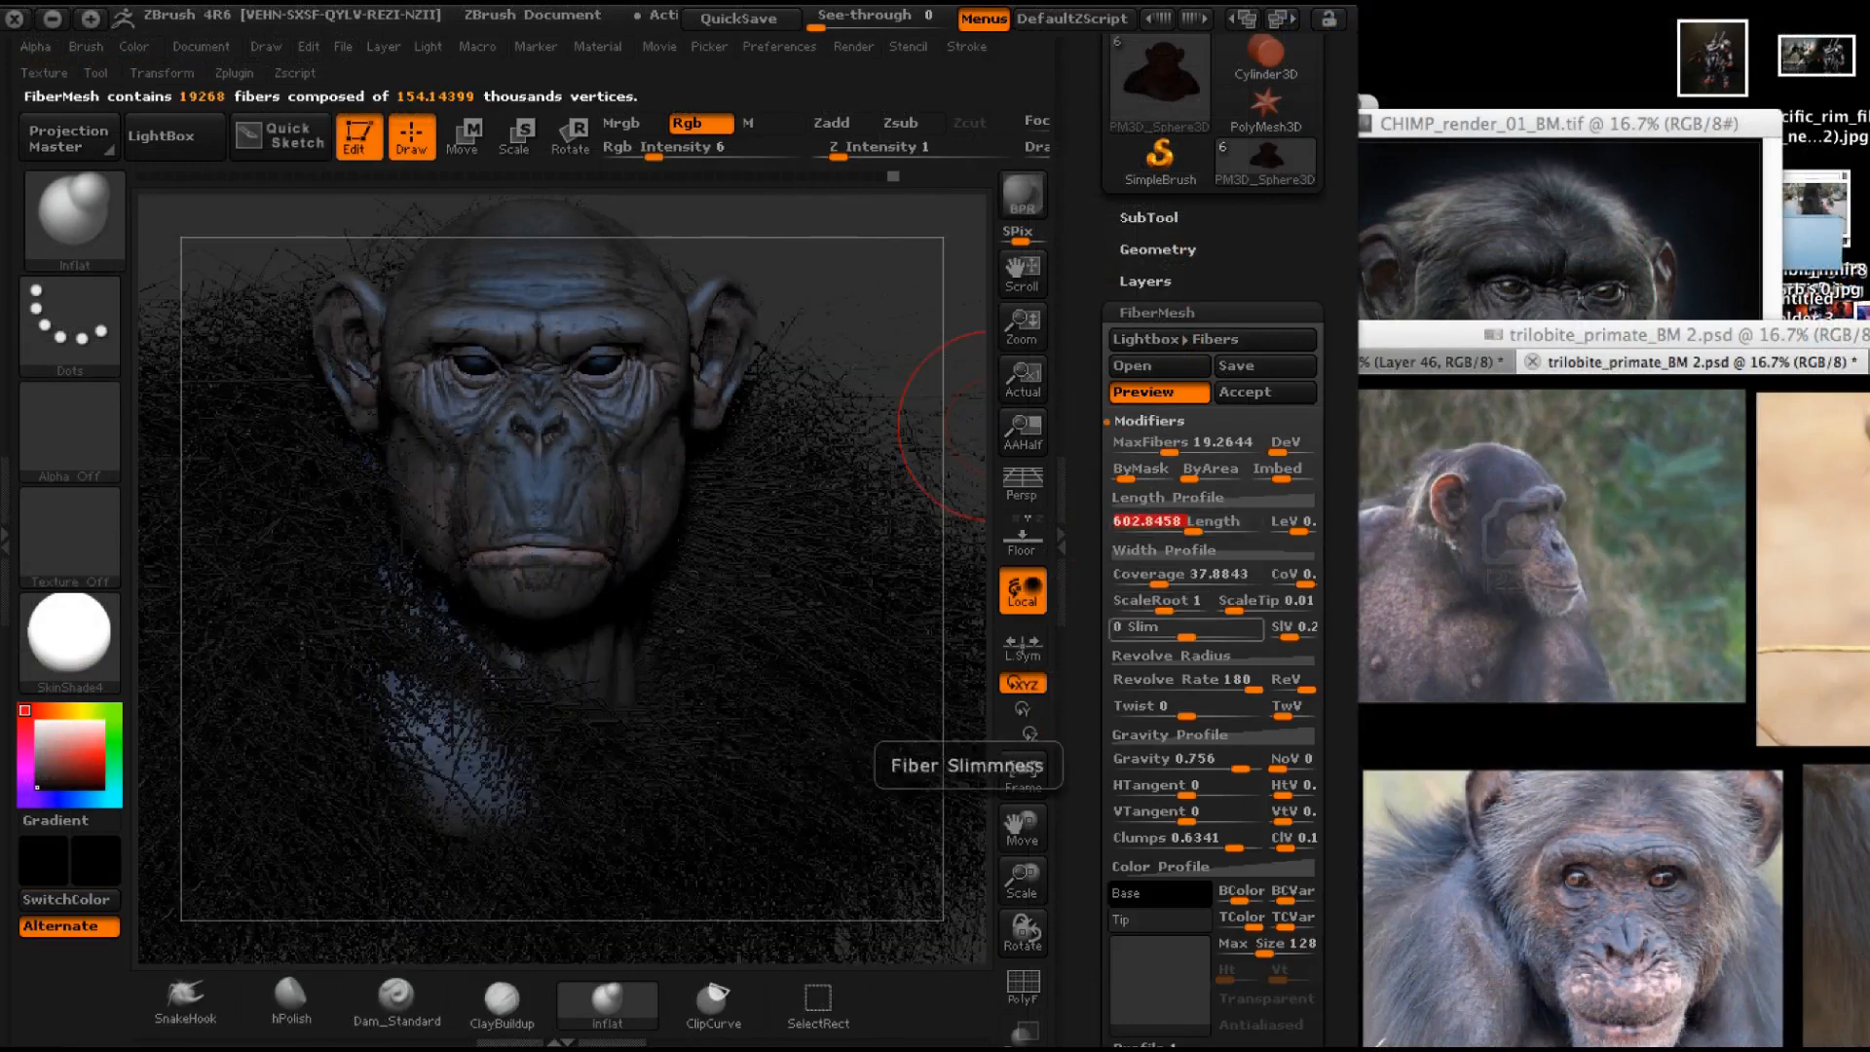
pyautogui.click(1181, 758)
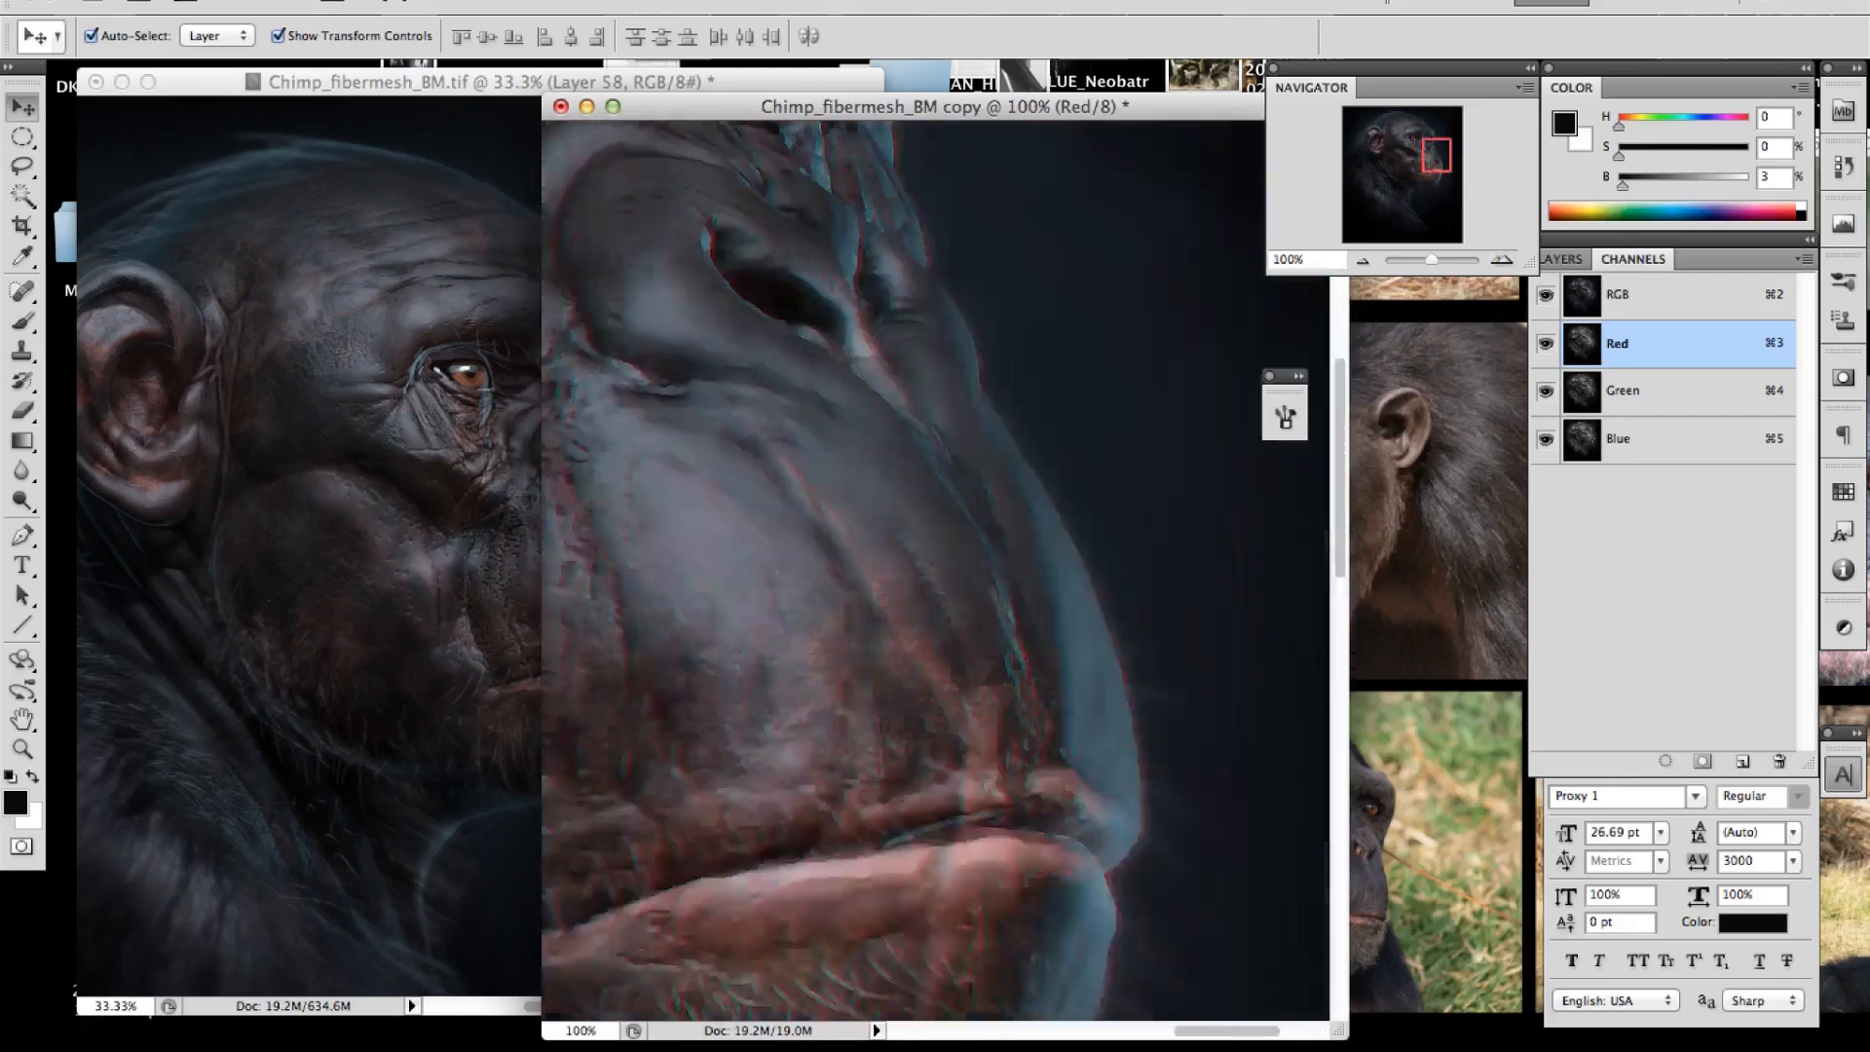
# Return to the RGB composite after nudging the Red channel for red-cyan fringing
pyautogui.click(1619, 294)
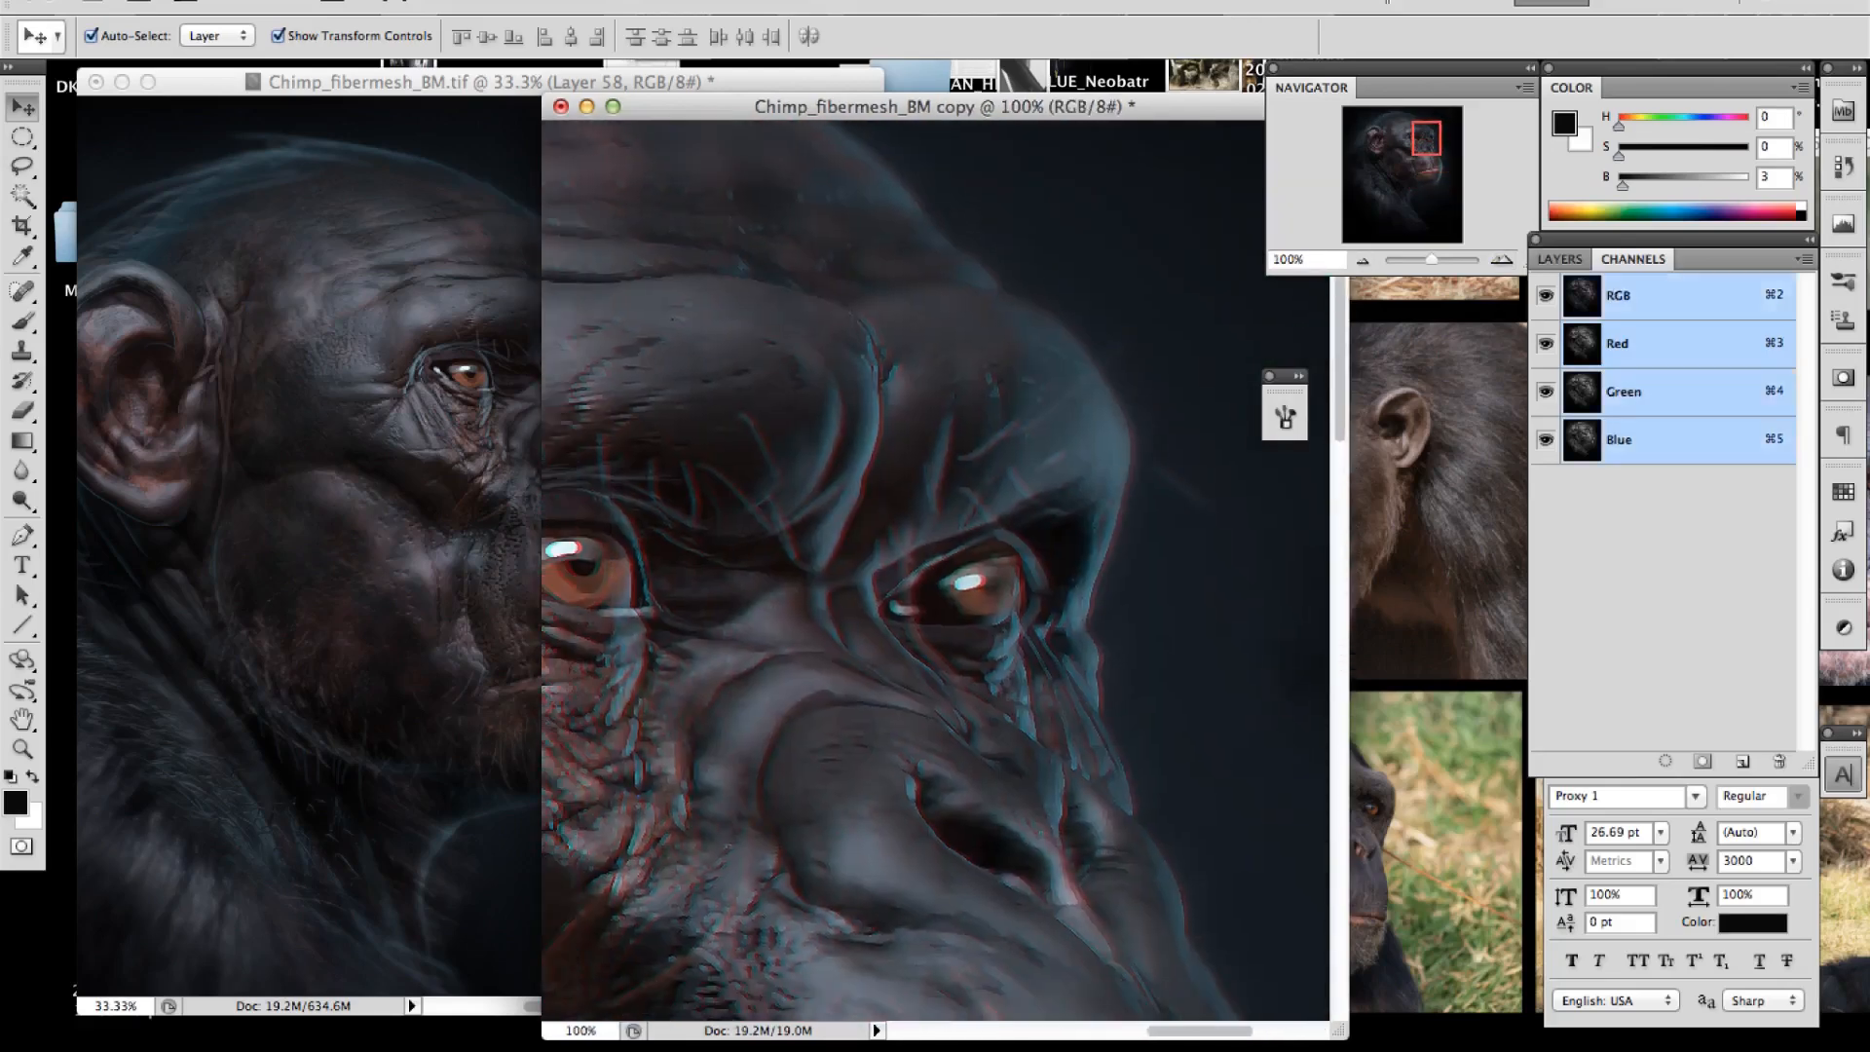